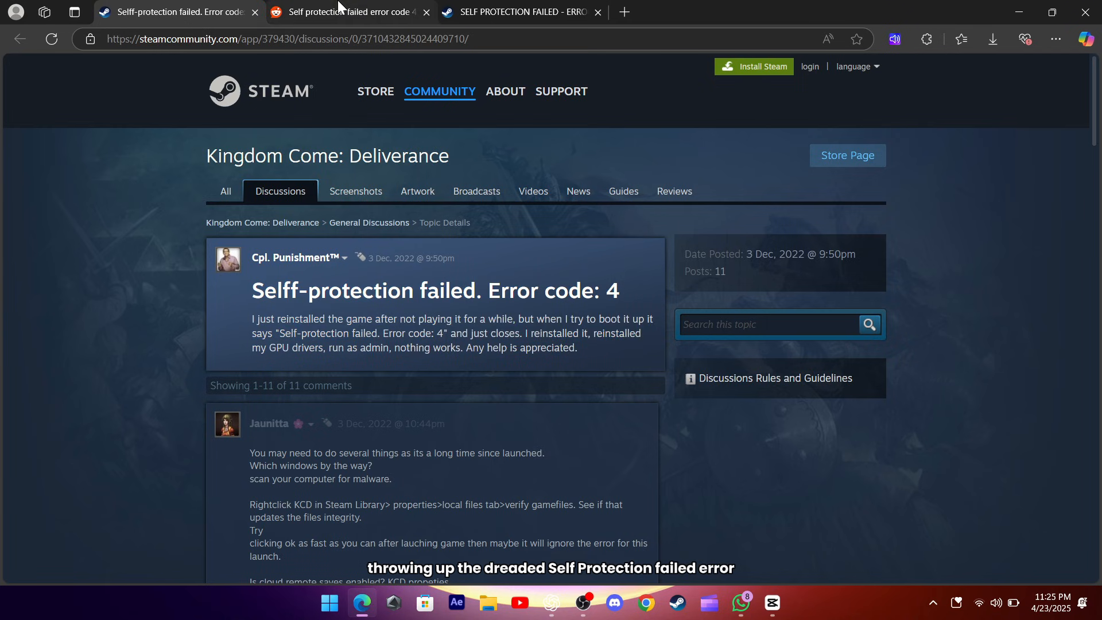
Look over the Reddit, Midnight Suns and Kingdom Come: Deliverance error code 4 threads.
left_click(345, 12)
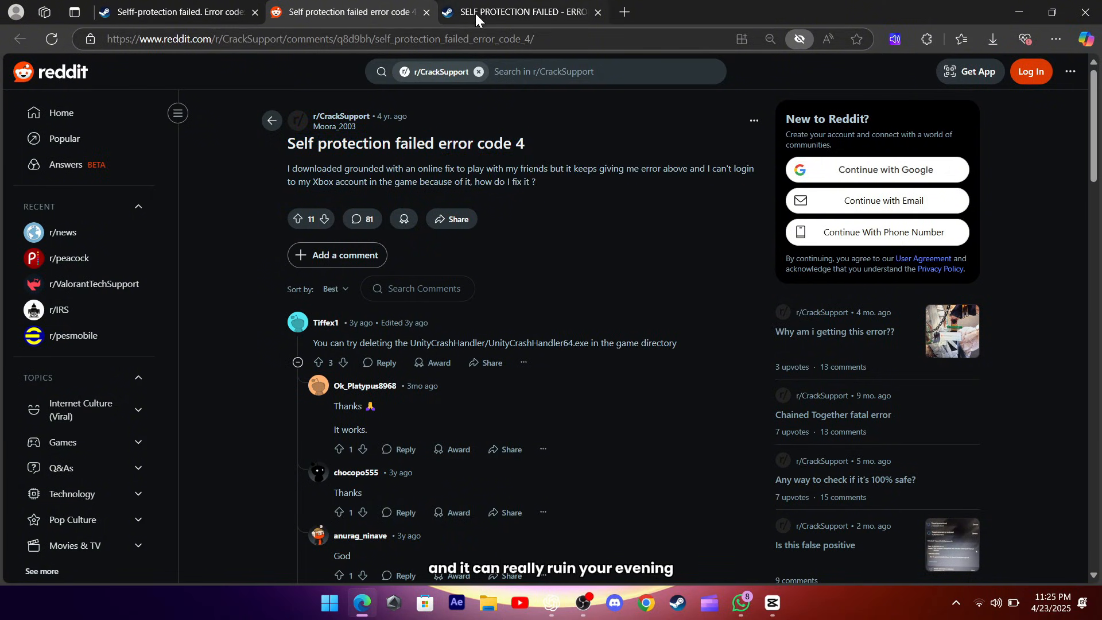
left_click(520, 12)
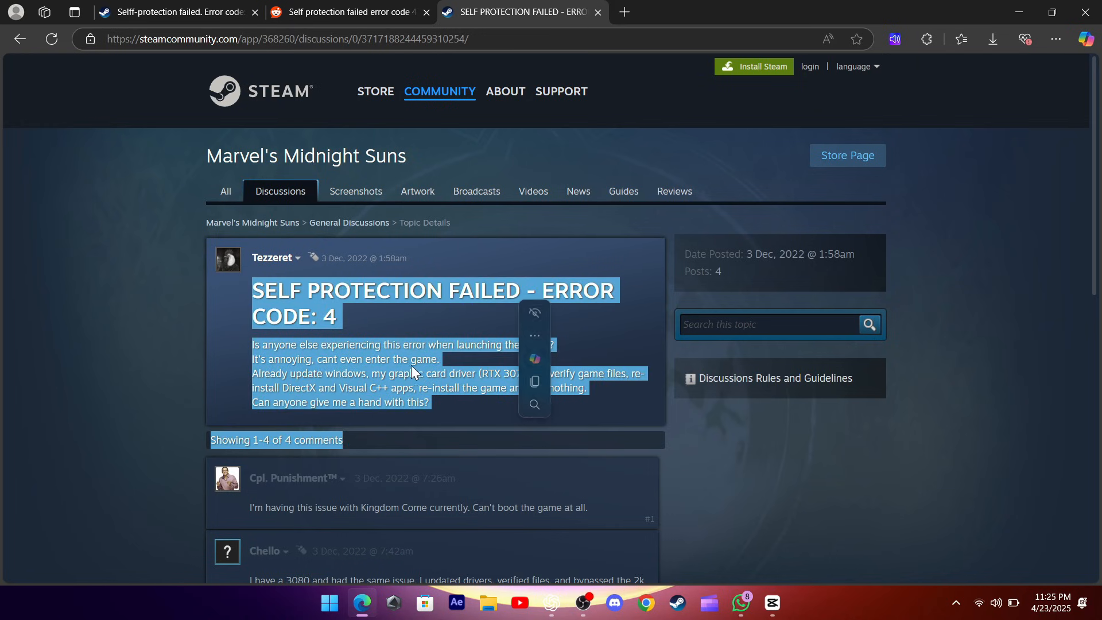
left_click(173, 13)
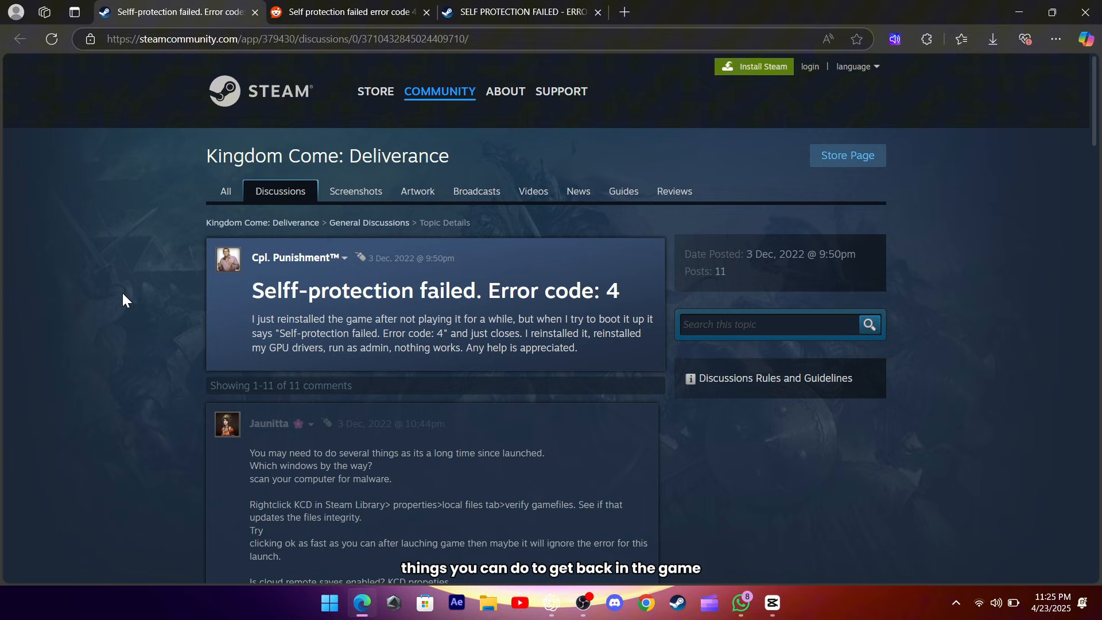
Scroll the Kingdom Come thread, then open Stumble Guys' Properties in Steam.
scroll("down", 3)
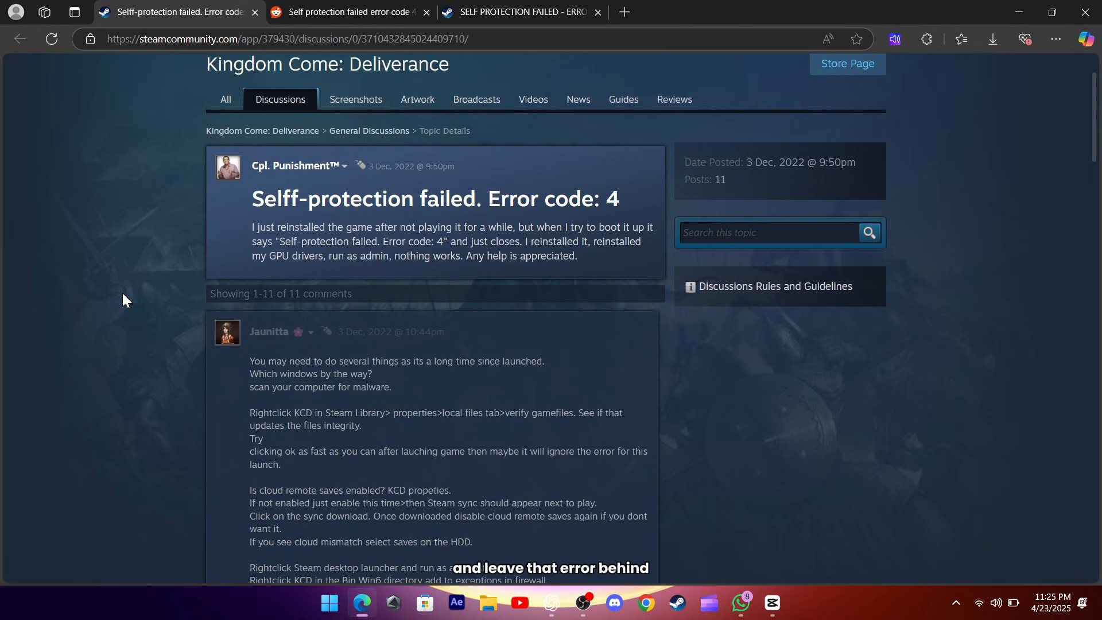
scroll("down", 3)
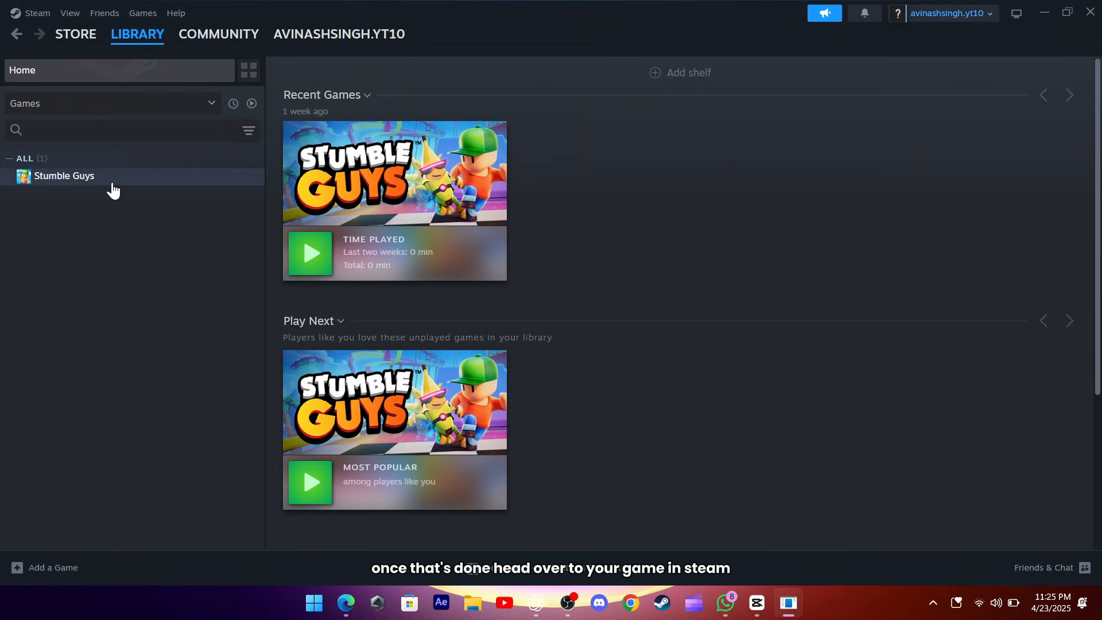
right_click(63, 176)
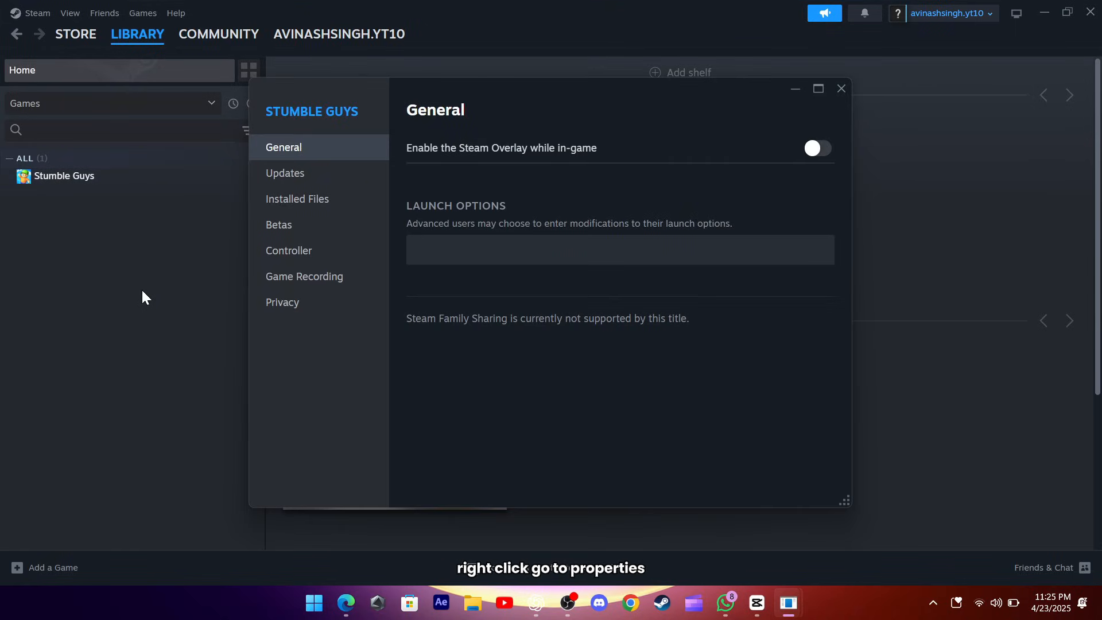
left_click(297, 198)
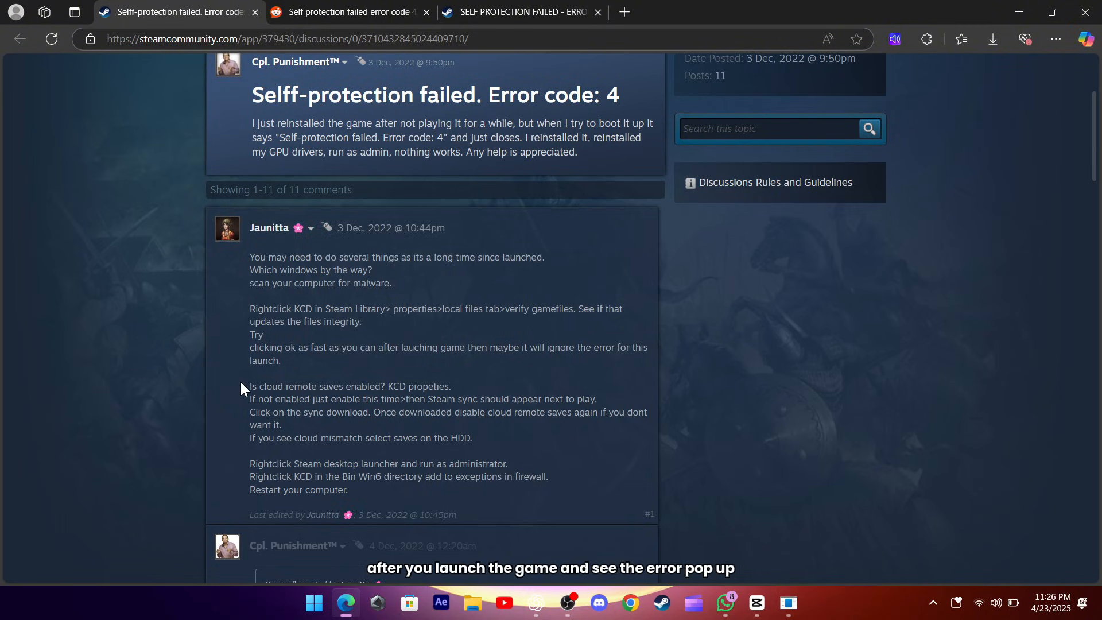
mouse_move(248, 391)
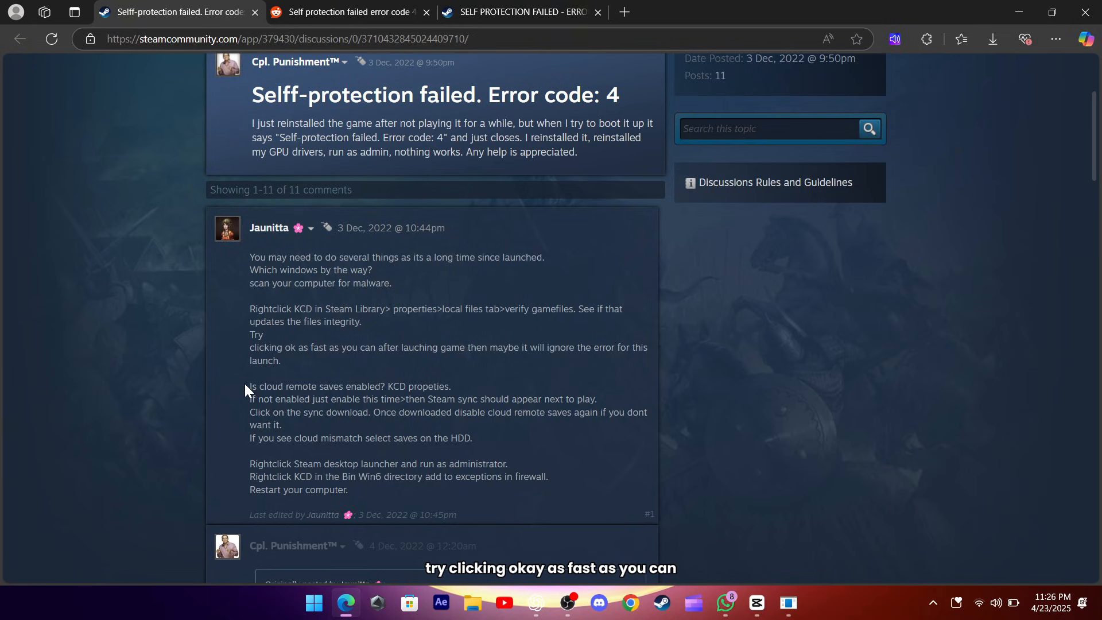
left_click_drag(250, 386, 473, 438)
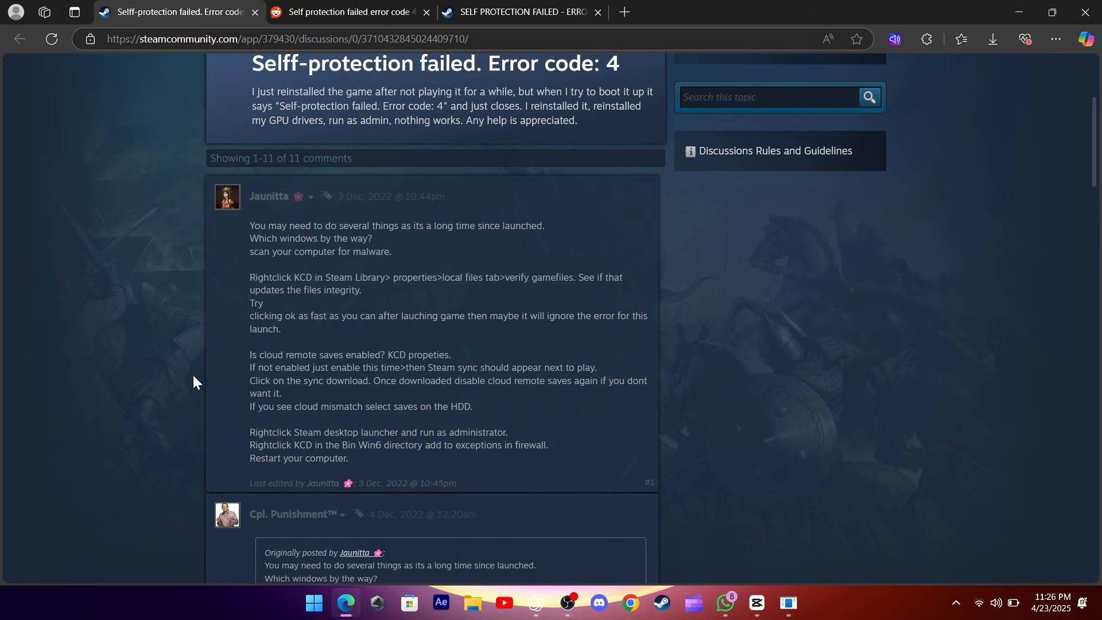
Read the Reddit error code 4 replies praising the crash-handler deletion fix.
left_click(348, 12)
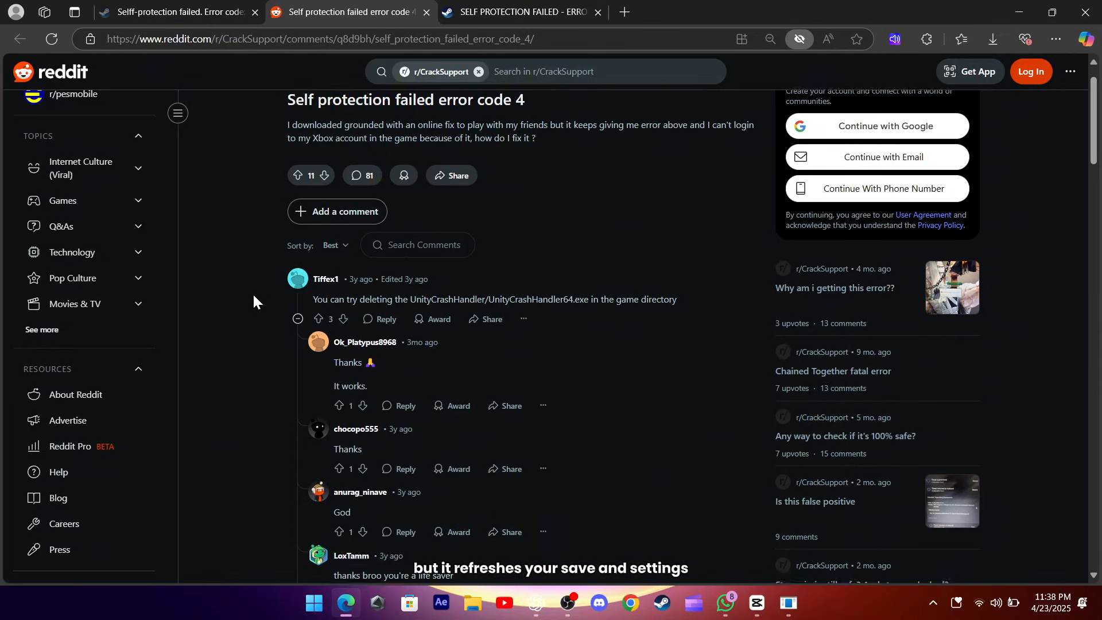
scroll("down", 3)
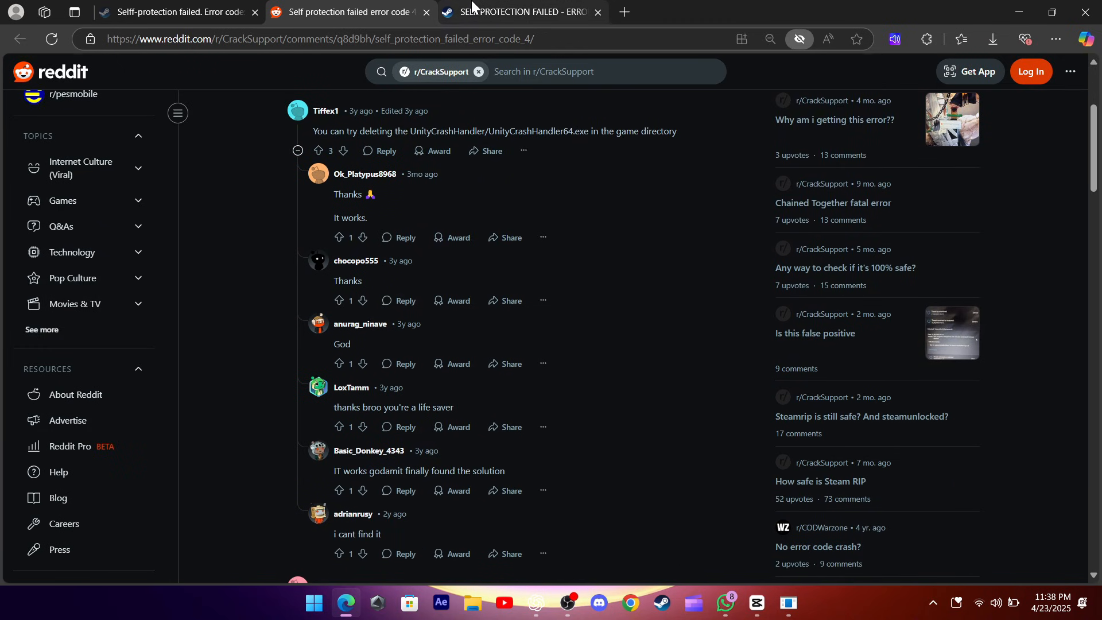
left_click(520, 12)
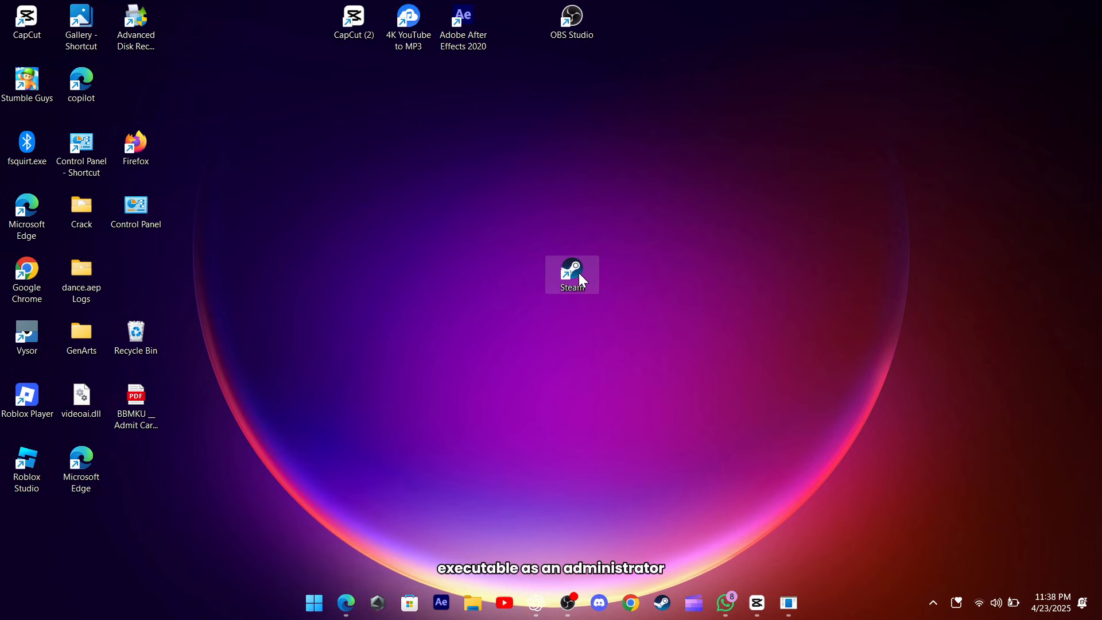
Bring up the context menu for the Steam desktop shortcut.
right_click(572, 274)
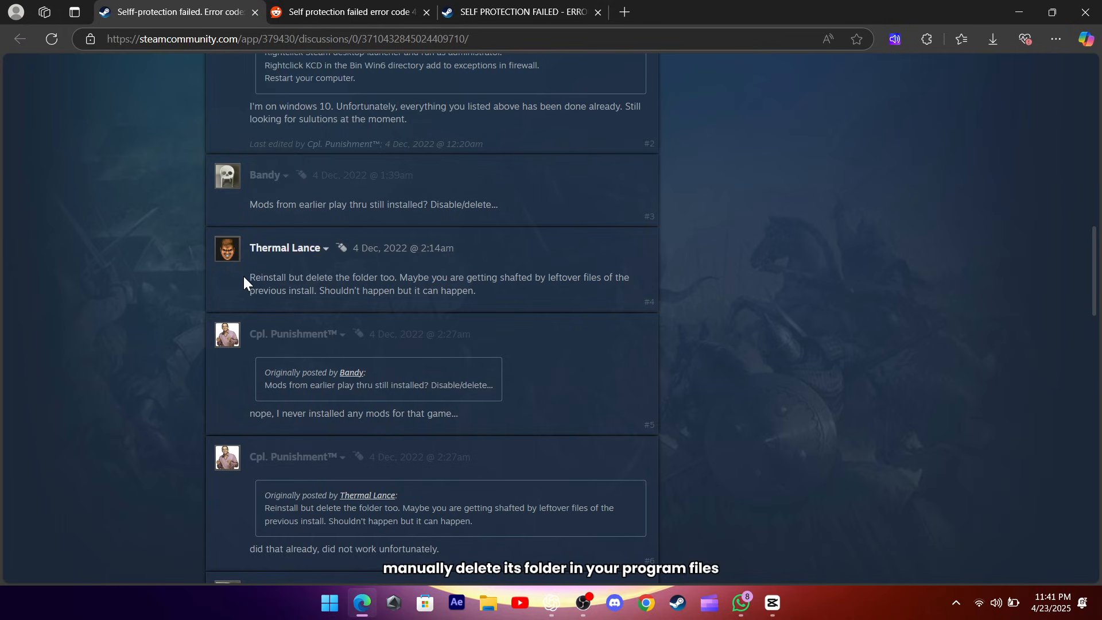
left_click_drag(250, 277, 475, 290)
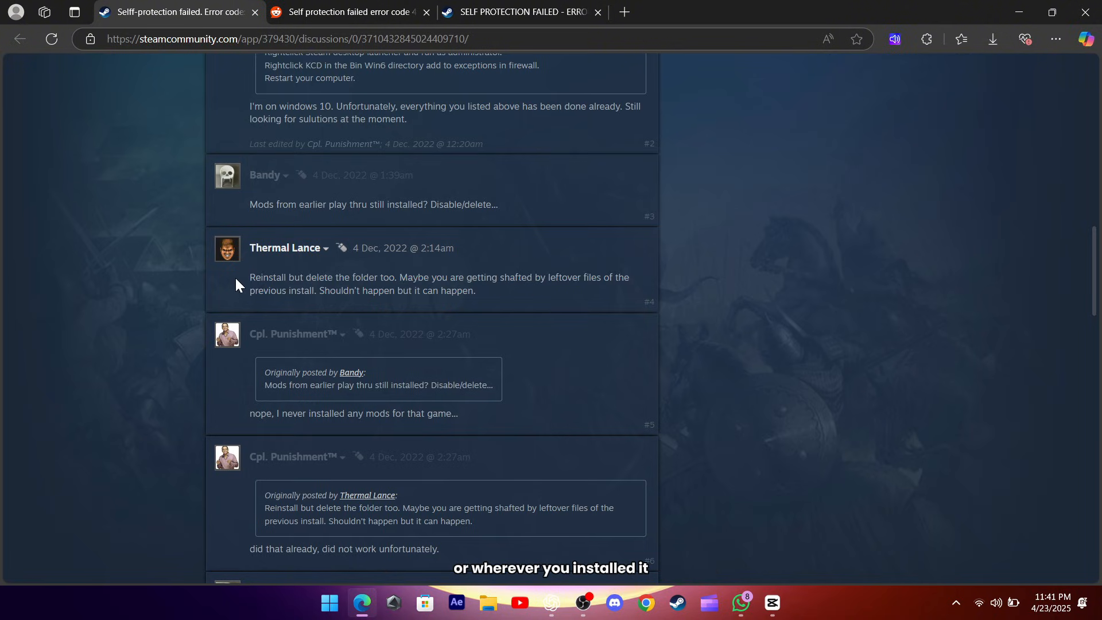
left_click_drag(250, 276, 391, 276)
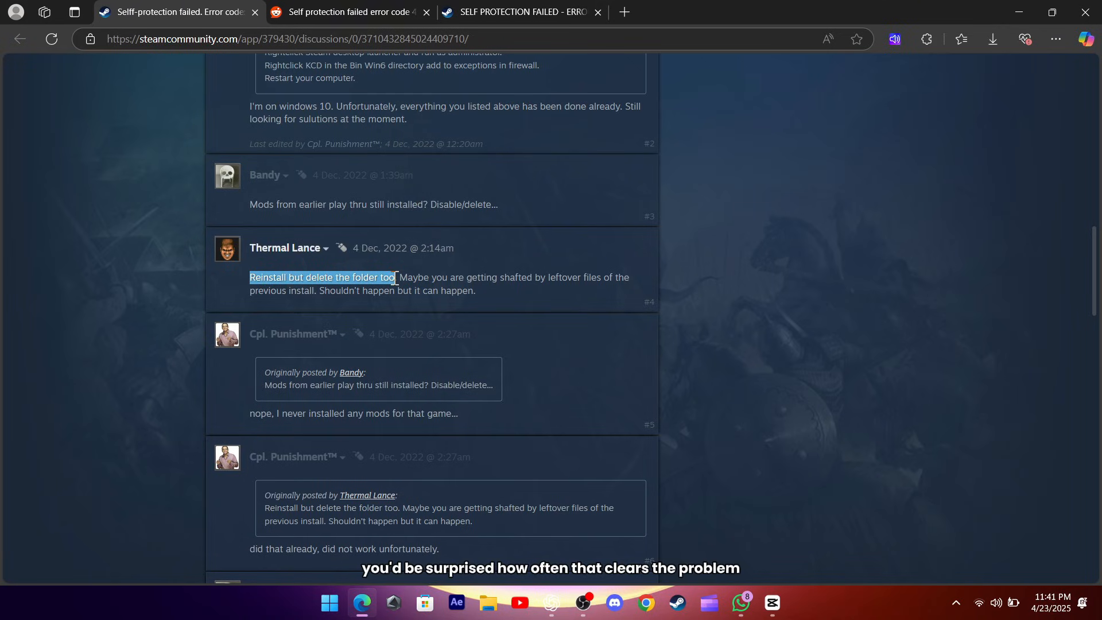
left_click_drag(397, 277, 475, 290)
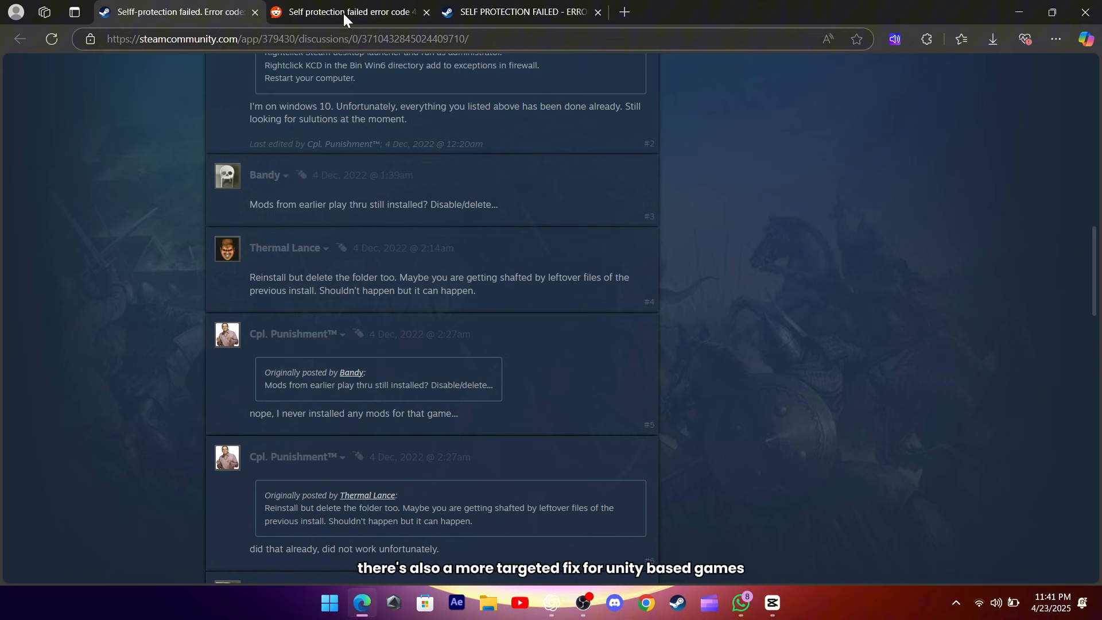
Review the Reddit UnityCrashHandler deletion replies, then view the Midnight Suns driver-update thread.
left_click(344, 12)
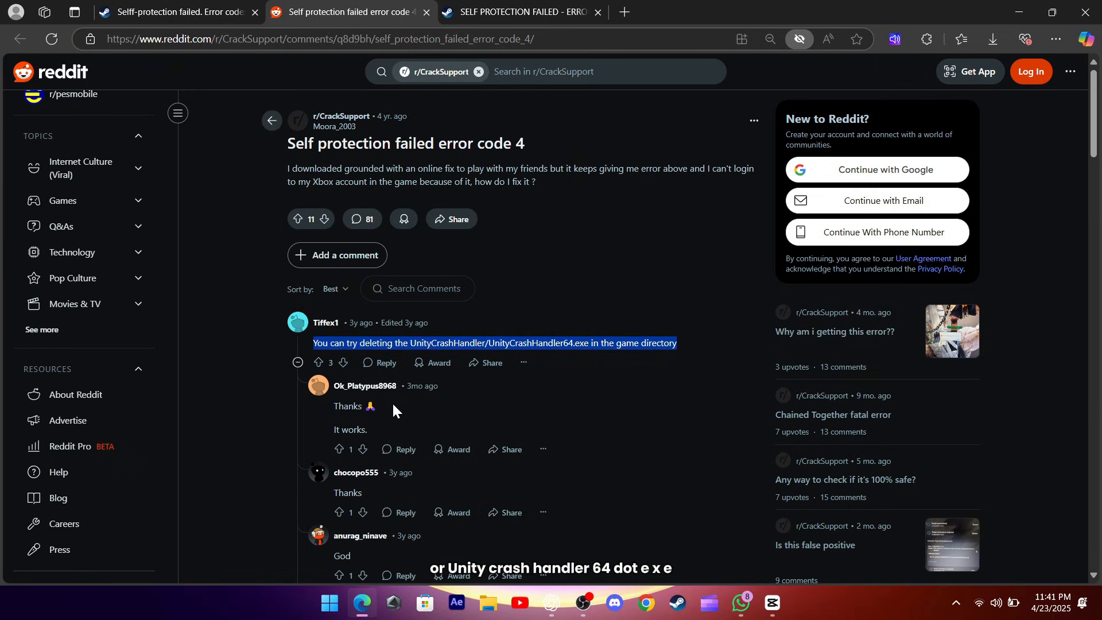
scroll("down", 3)
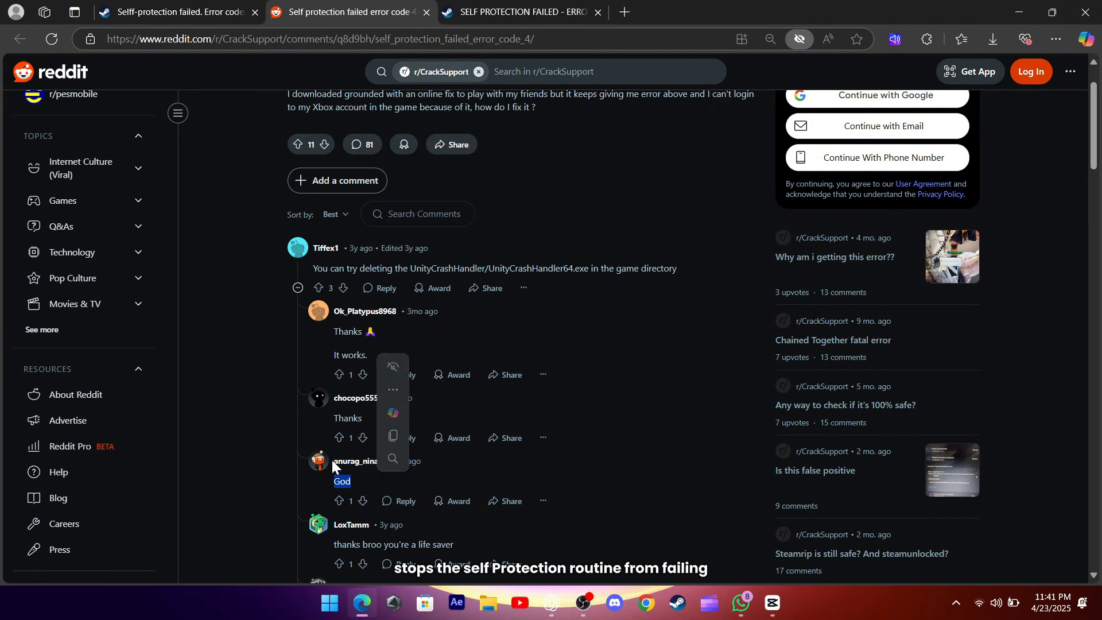
scroll("down", 3)
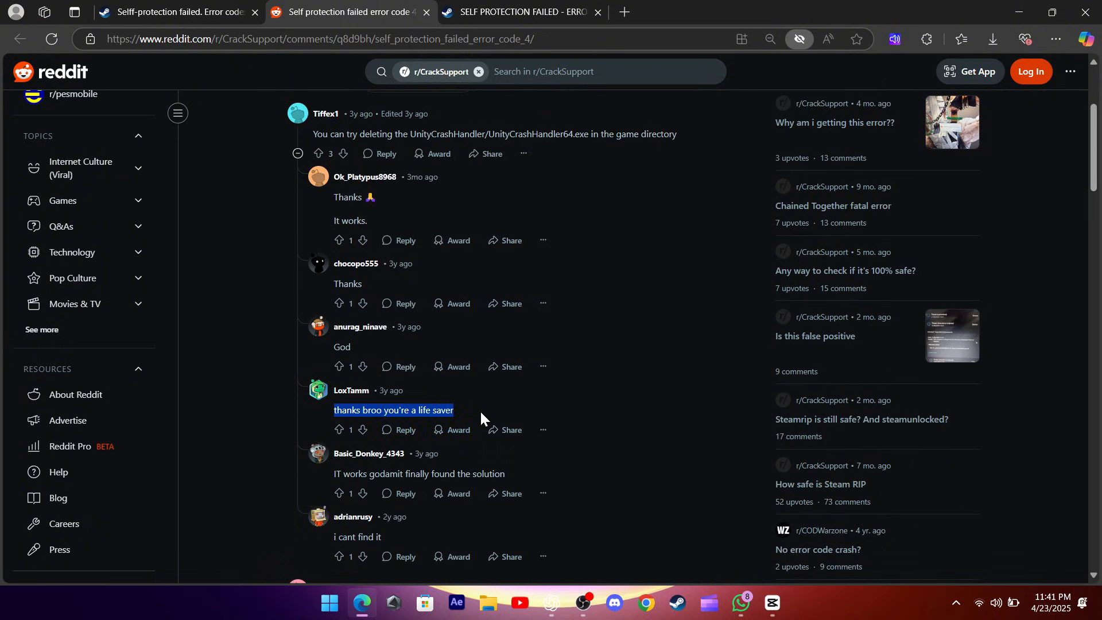
left_click(518, 12)
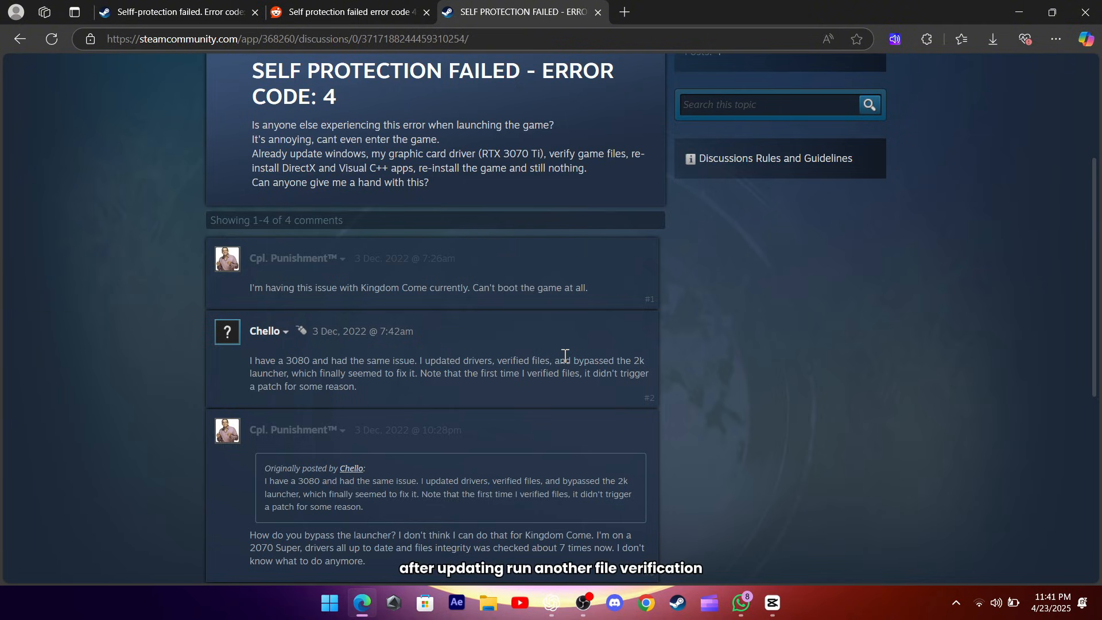
left_click_drag(560, 361, 356, 386)
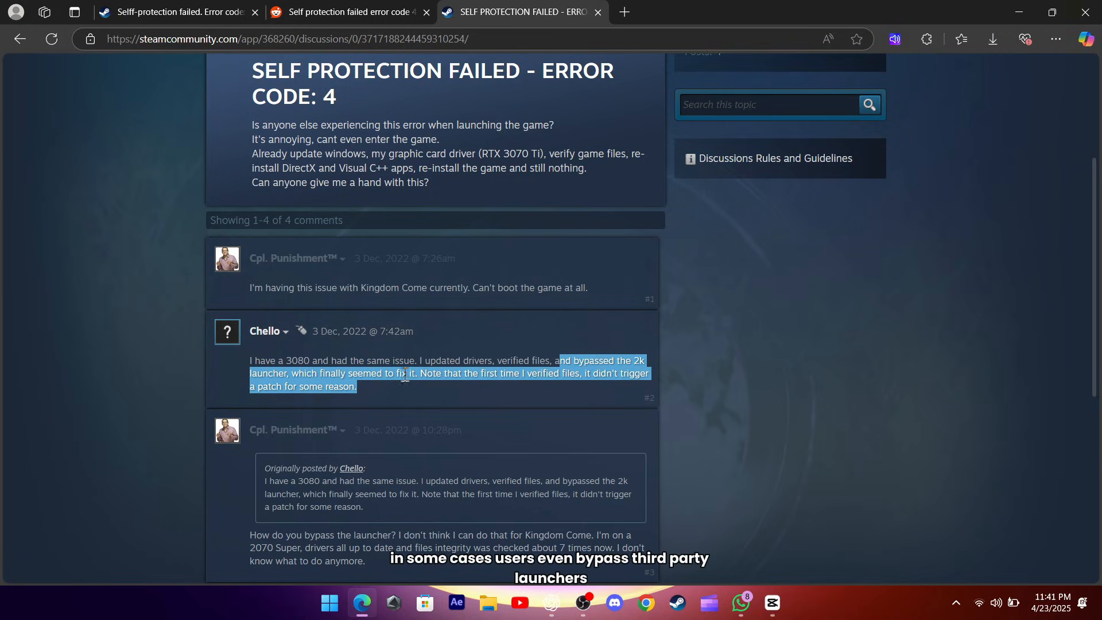
left_click(411, 396)
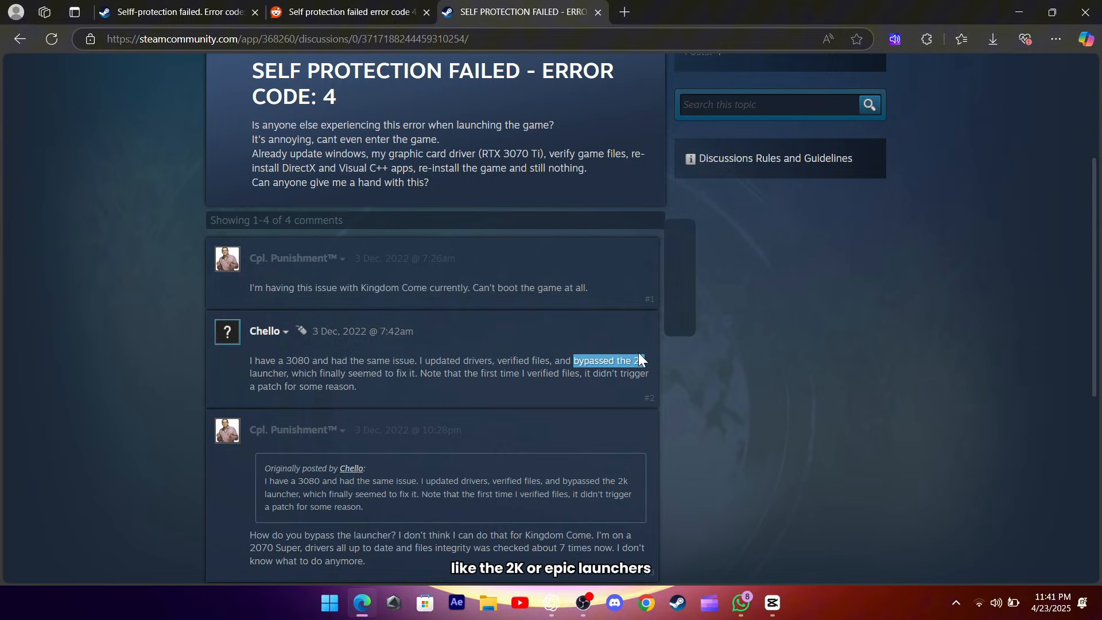
double_click(269, 373)
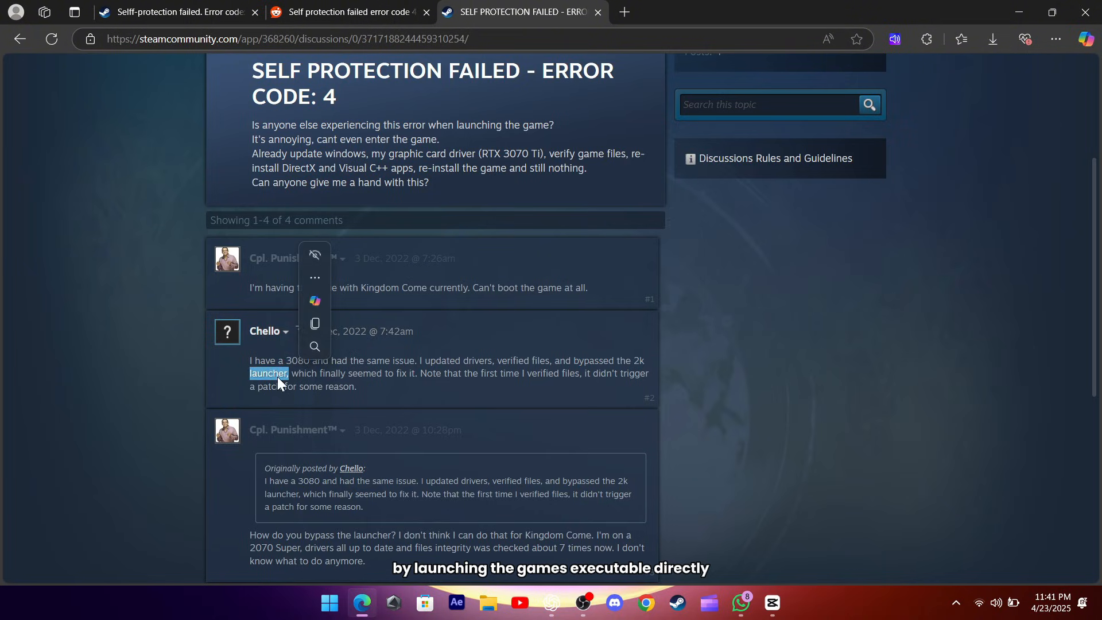